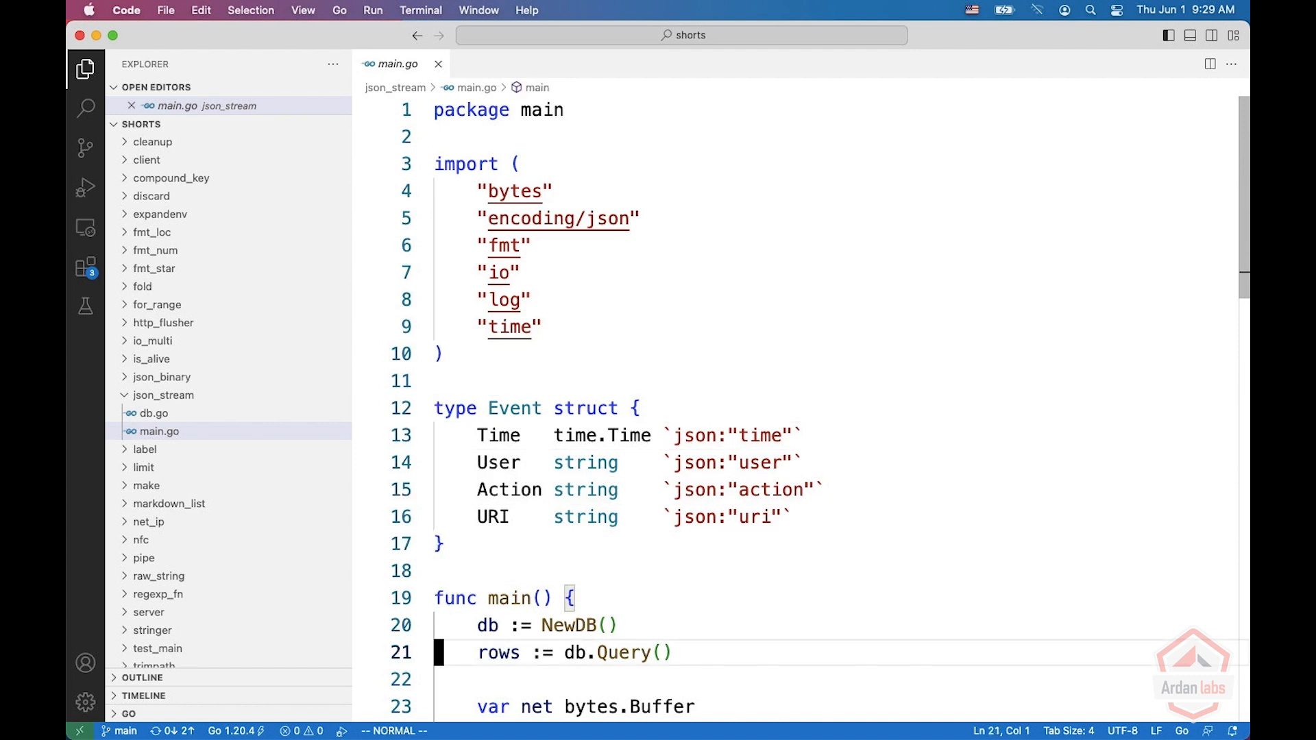
- Scroll down in main.go and highlight the enc.Encode(evt) line in the loop body
{"action": "scroll", "scroll_direction": "down", "scroll_amount": 3}
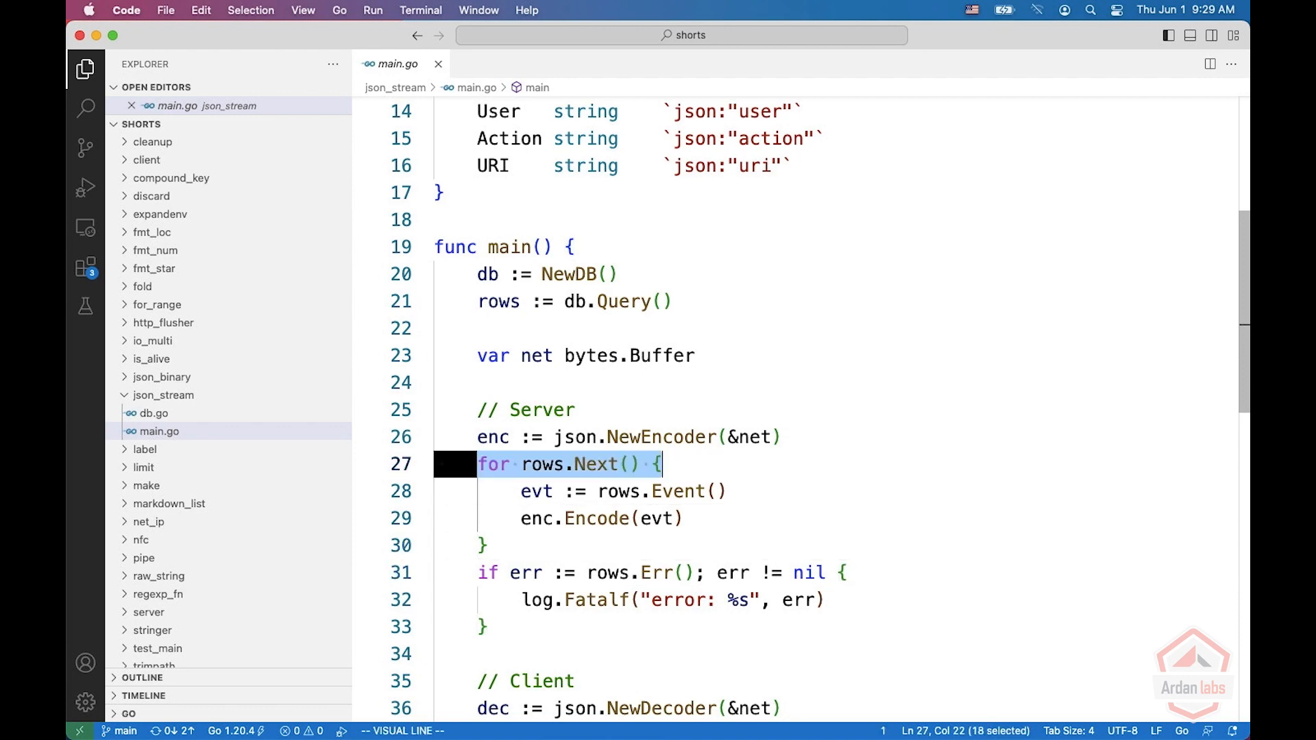
{"action": "key", "text": "Escape"}
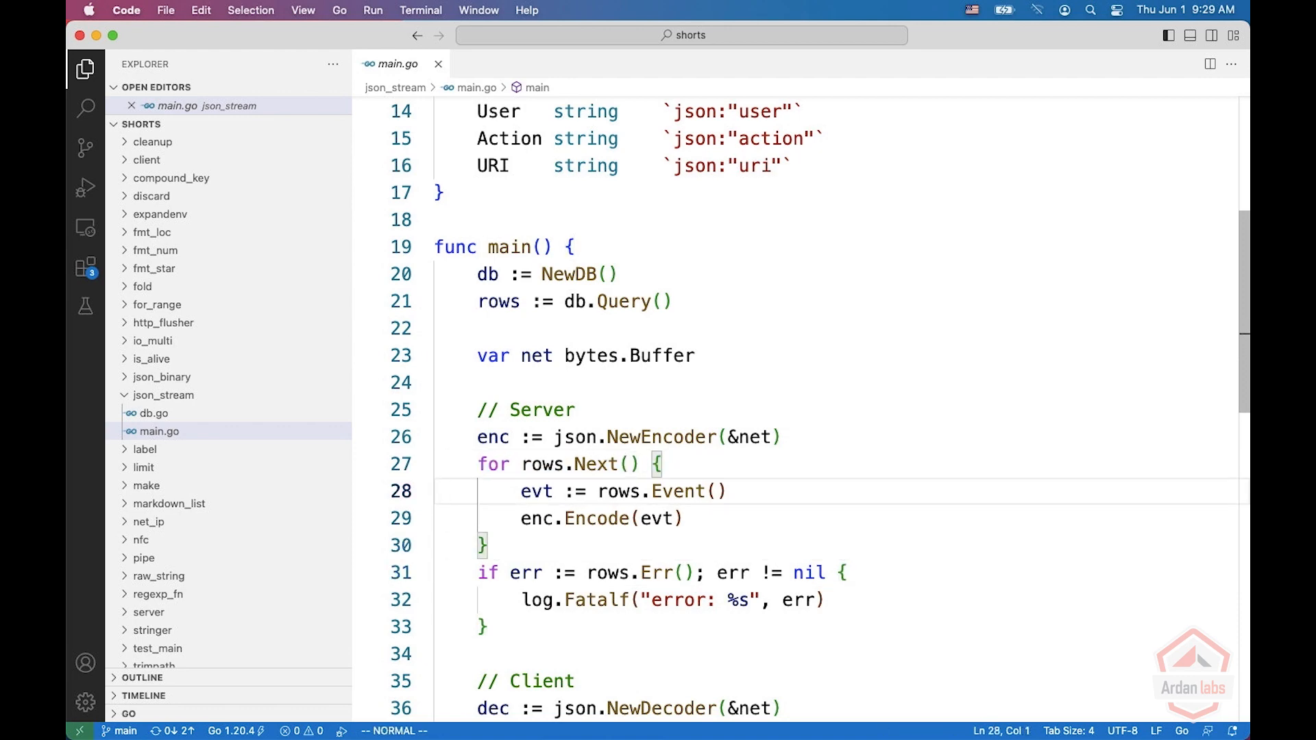
{"action": "key", "text": "V"}
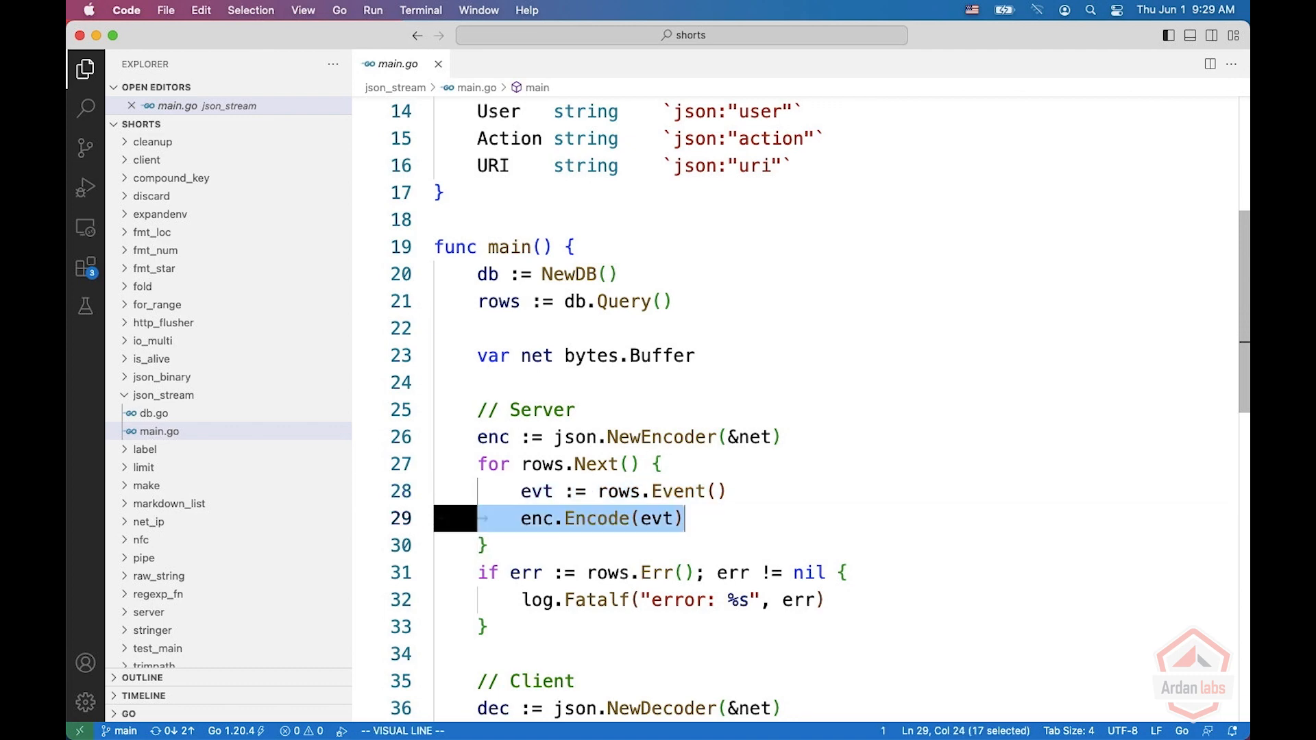
{"action": "mouse_move", "coordinate": [744, 188]}
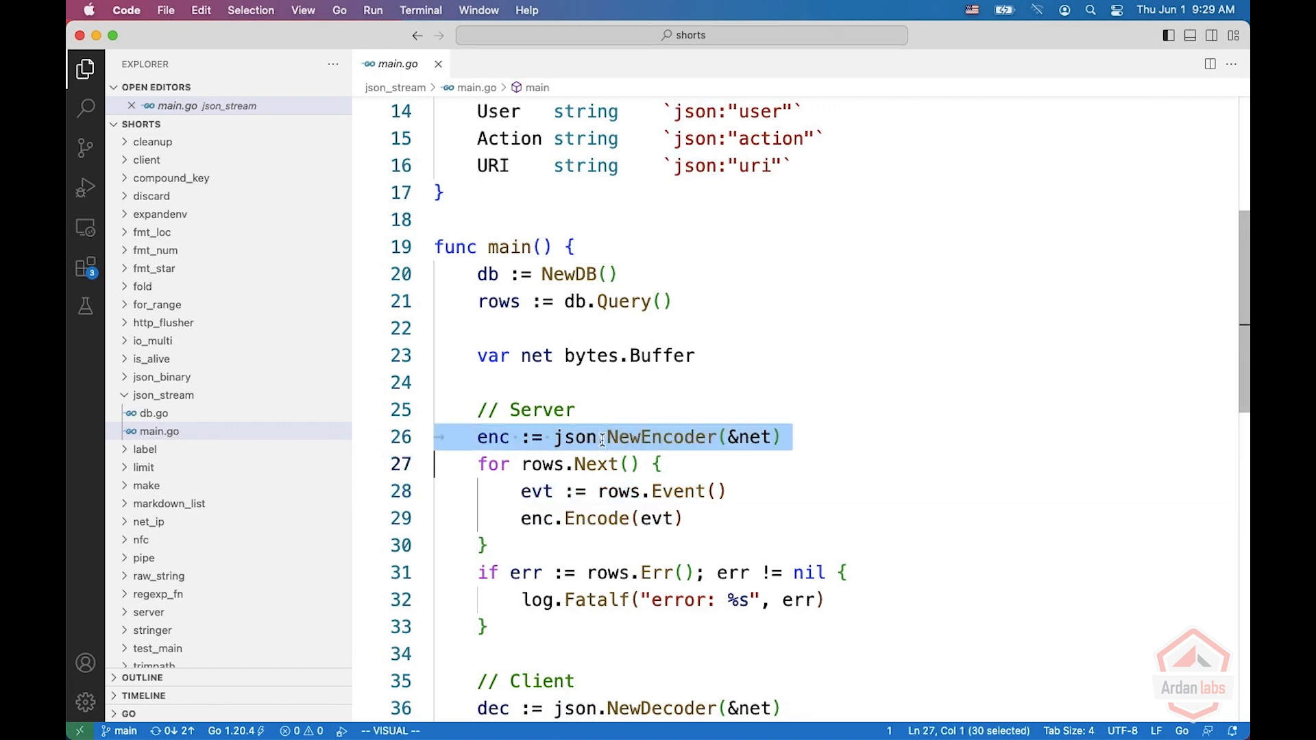
- Select the client's NewDecoder call, scroll through the decoding loop, and bring up the Command Palette
{"action": "double_click", "coordinate": [588, 355]}
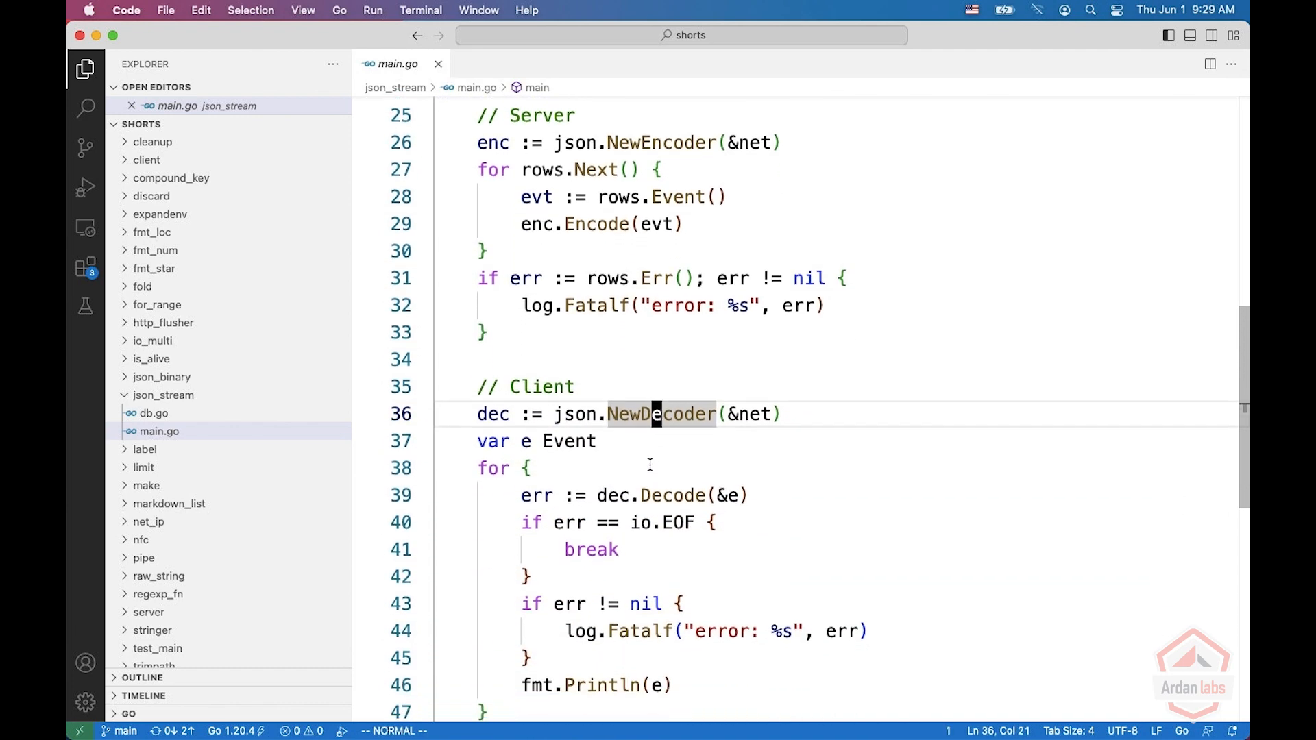
{"action": "scroll", "scroll_direction": "down", "scroll_amount": 3}
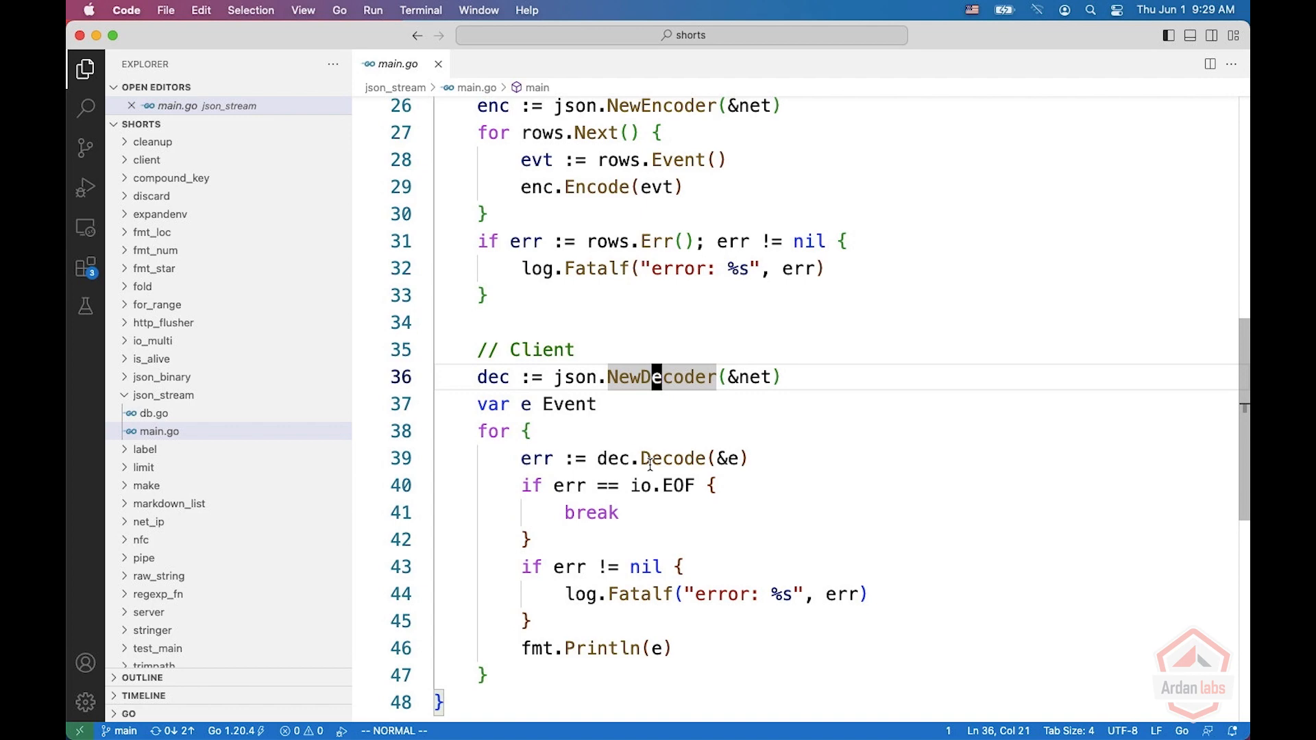
{"action": "mouse_move", "coordinate": [823, 340]}
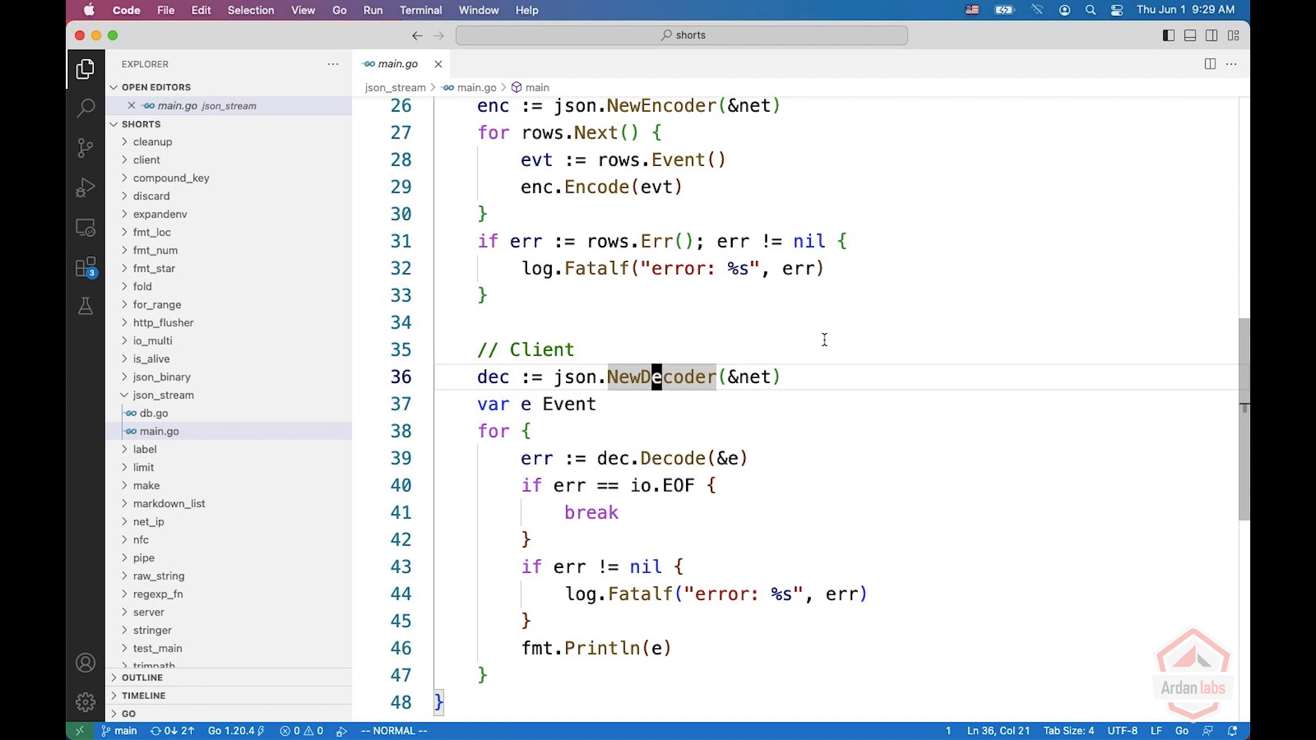
{"action": "key", "text": "cmd+shift+p"}
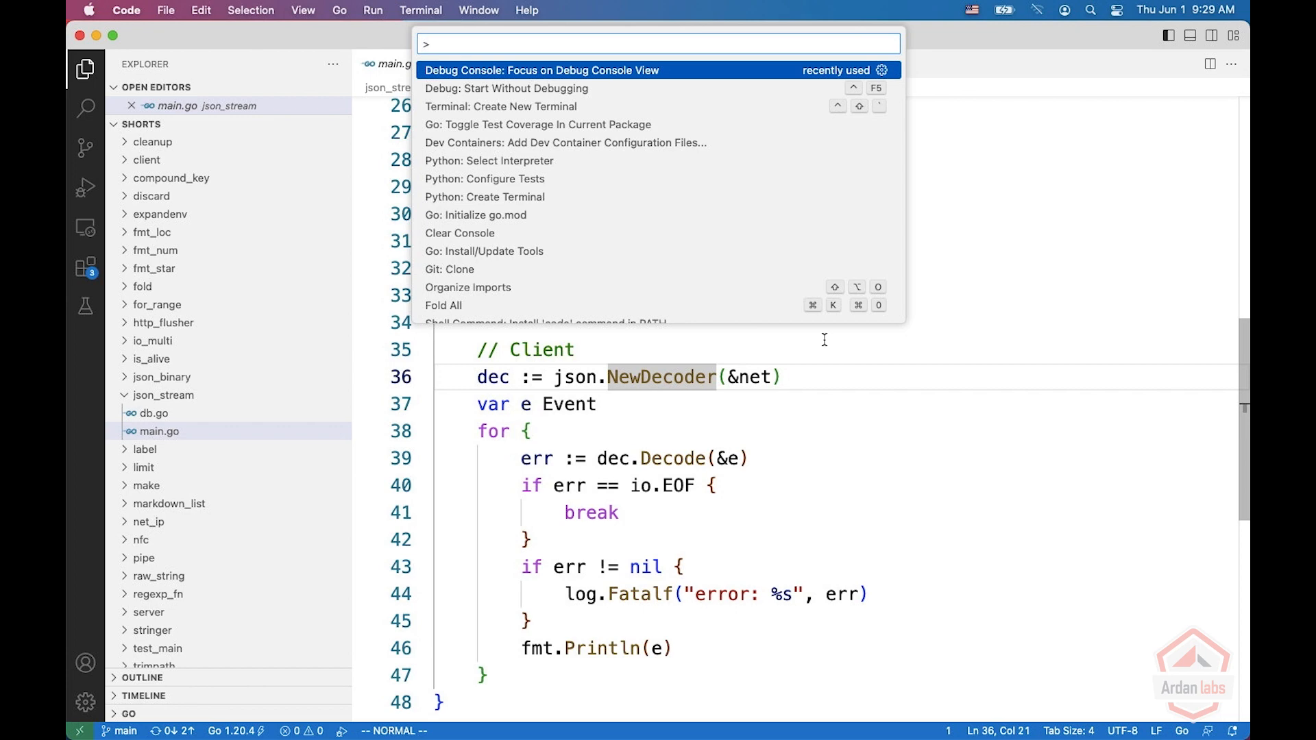
- Run main.go without debugging, then switch Chrome to the Chunked transfer encoding article
{"action": "key", "text": "Escape"}
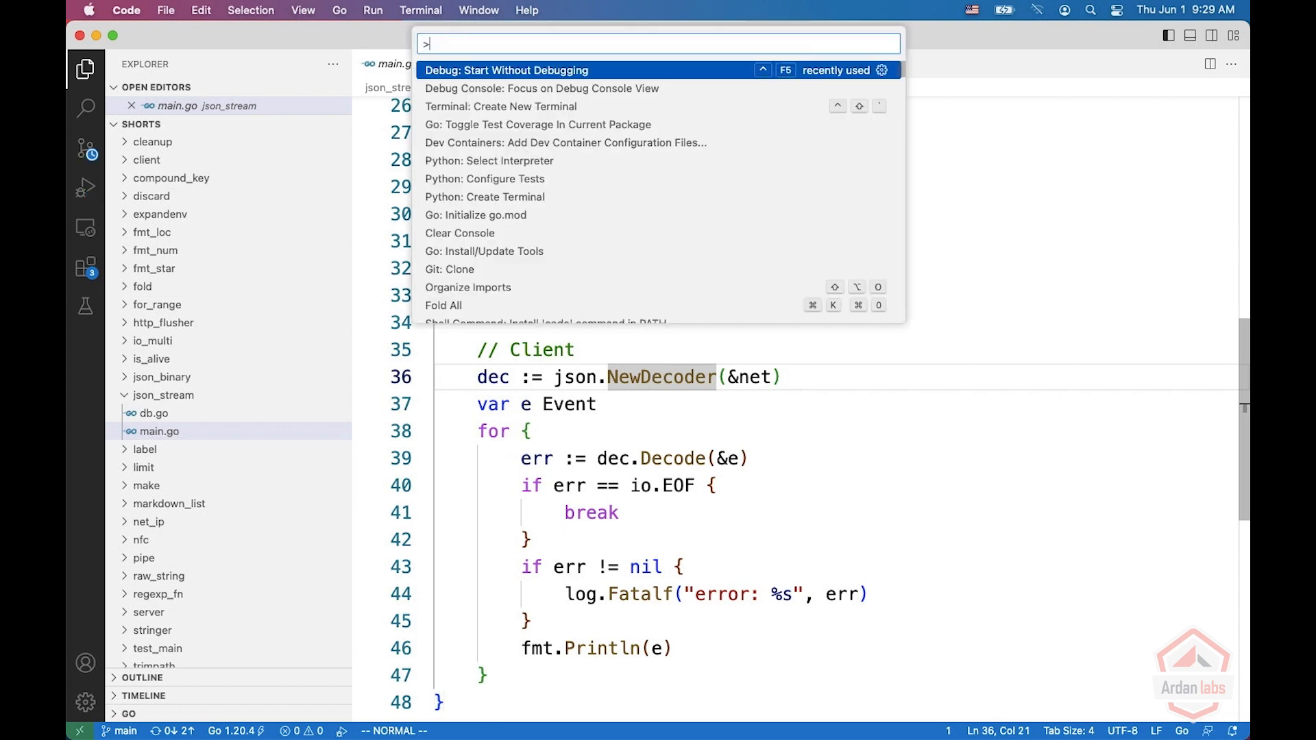
{"action": "left_click", "coordinate": [506, 69]}
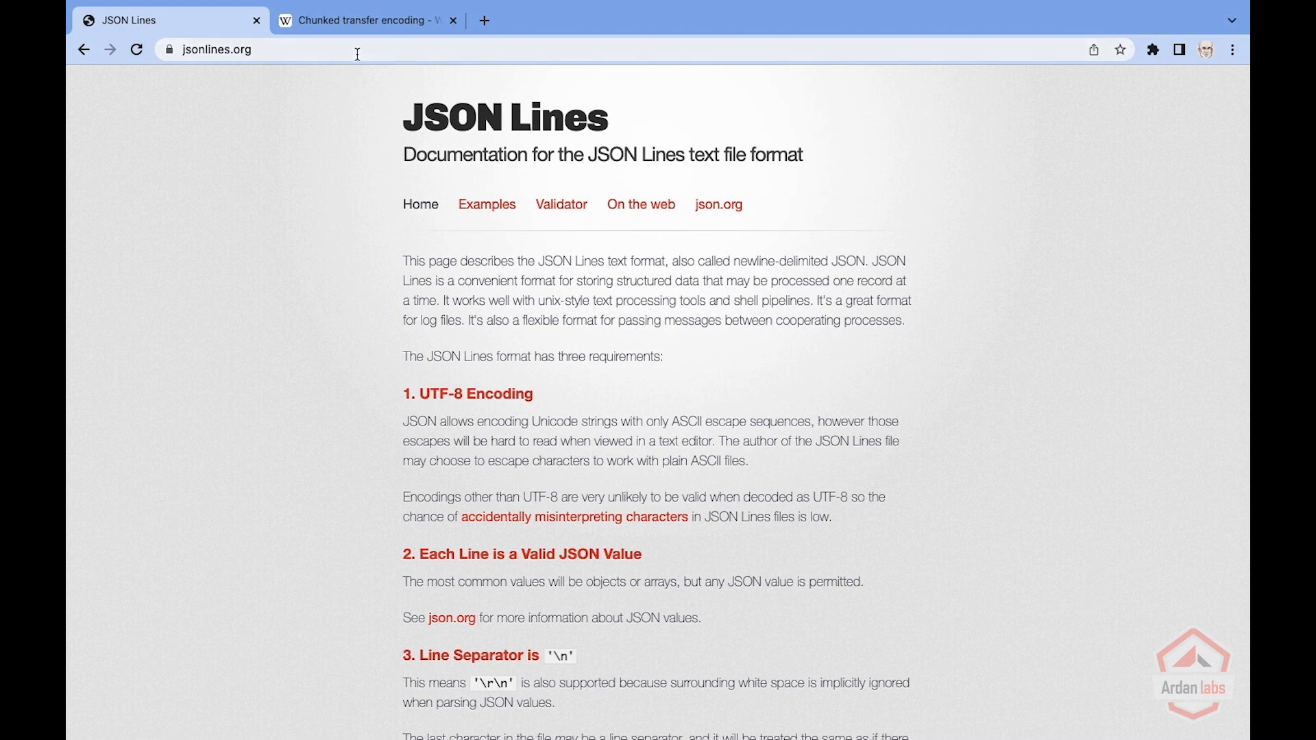
{"action": "left_click", "coordinate": [365, 20]}
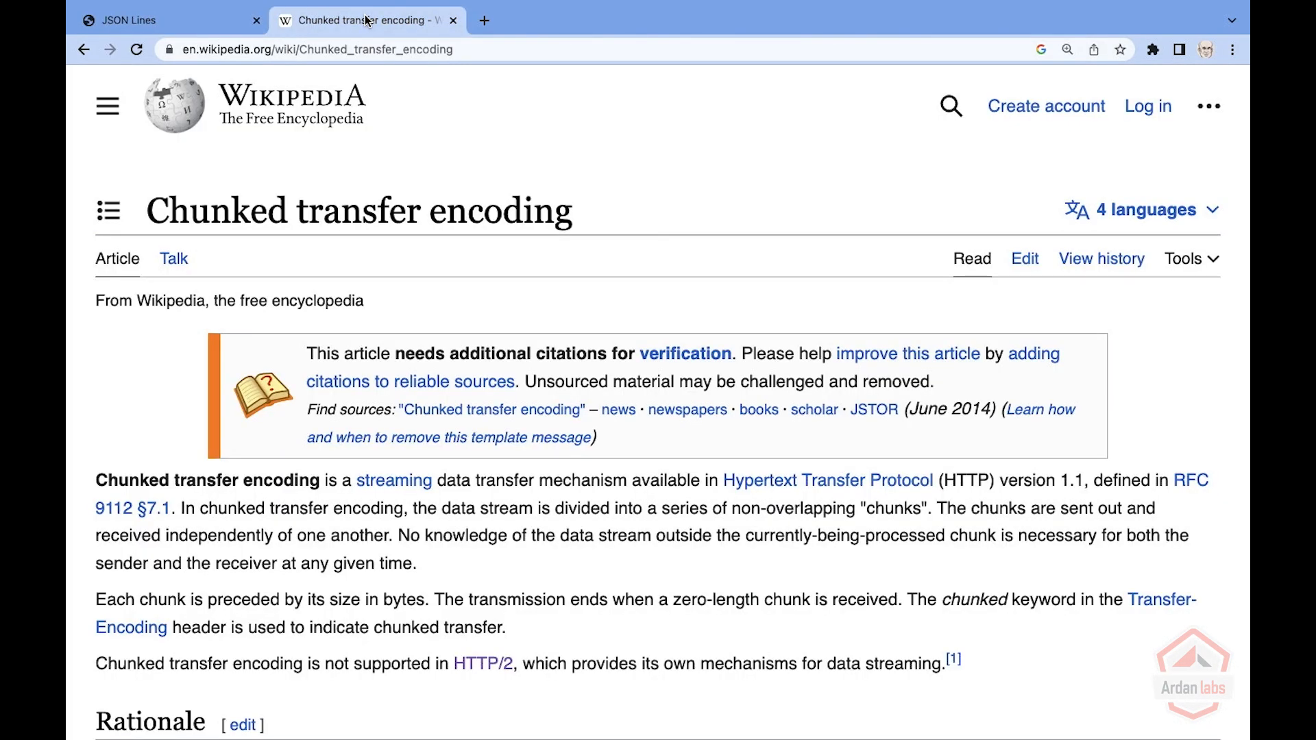